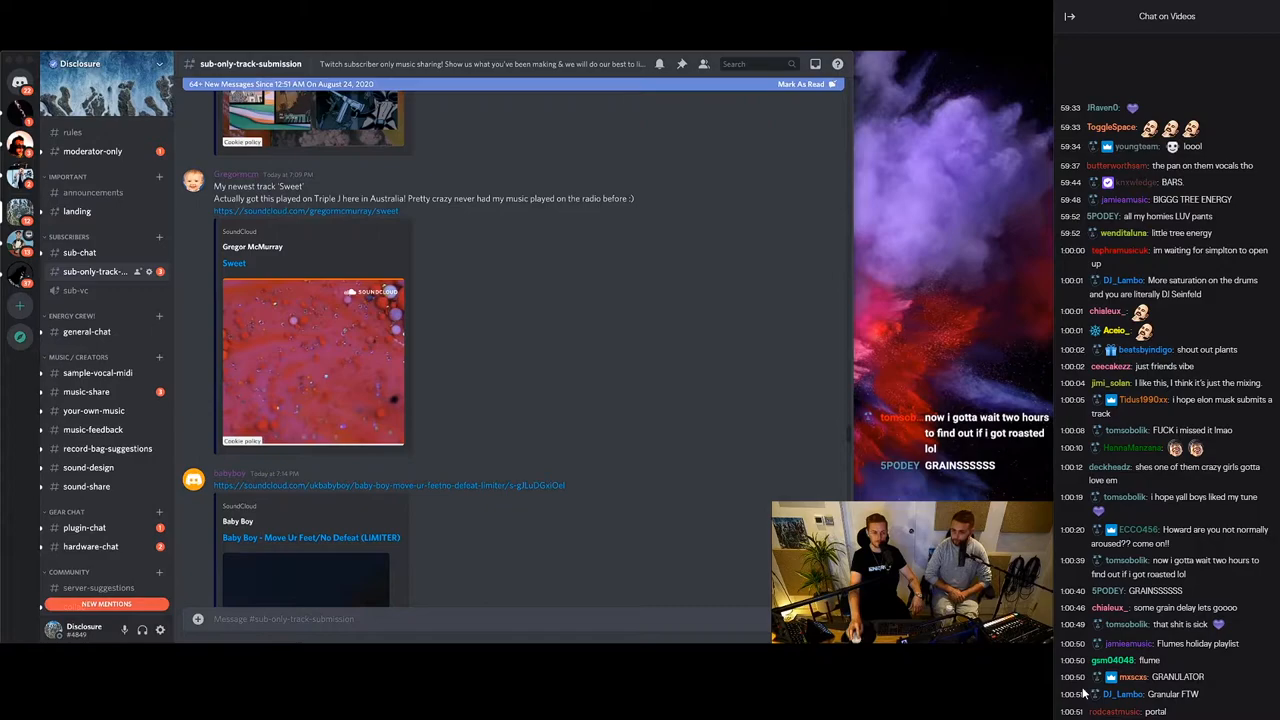
pyautogui.scroll(-3)
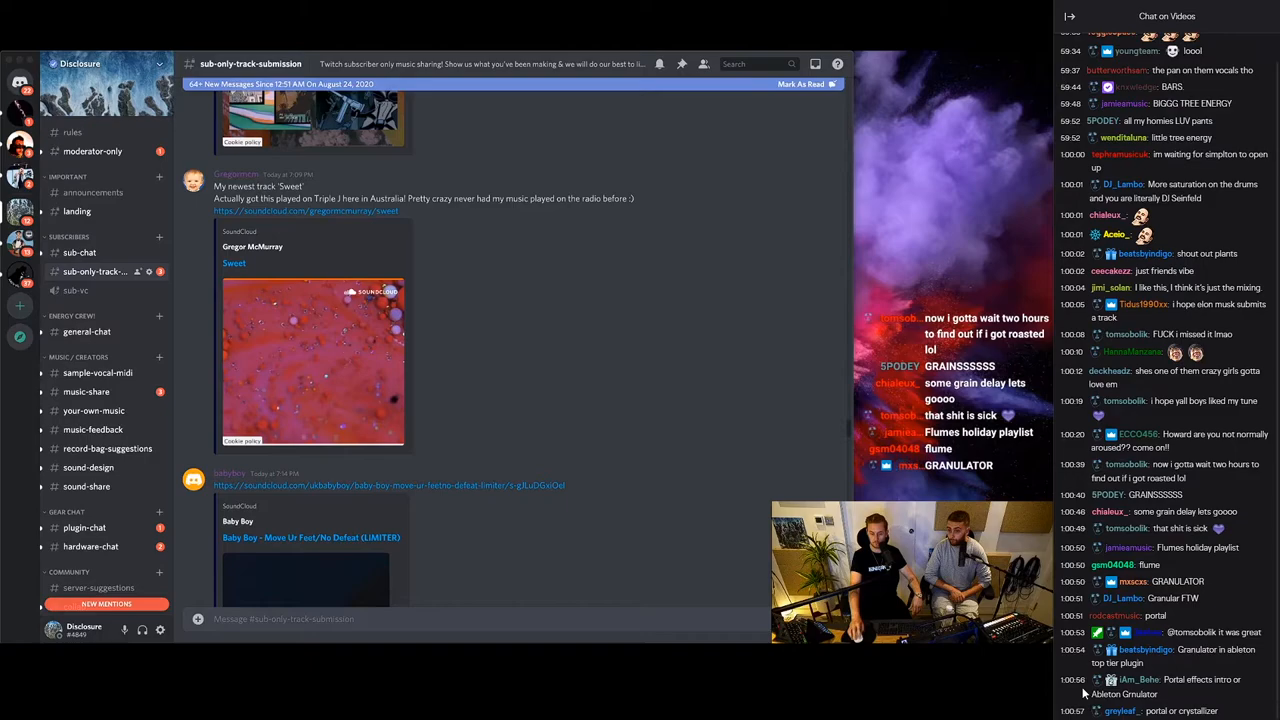